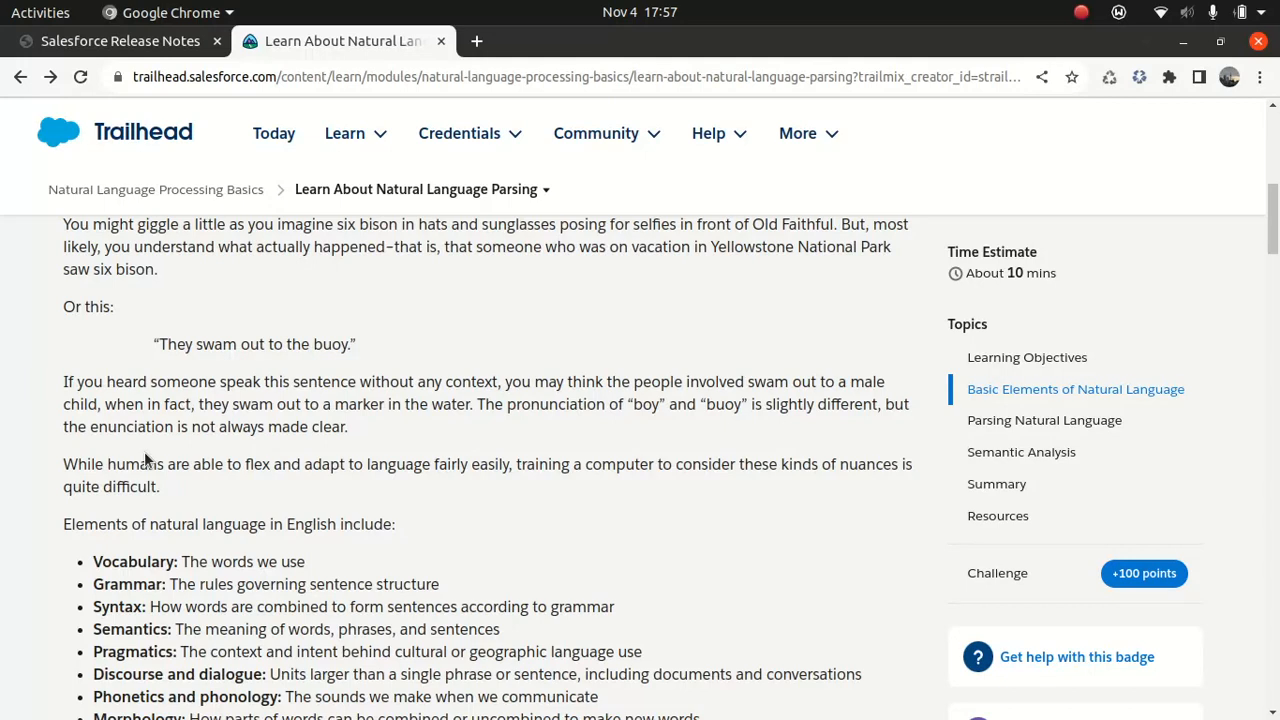
mouse_move(205, 351)
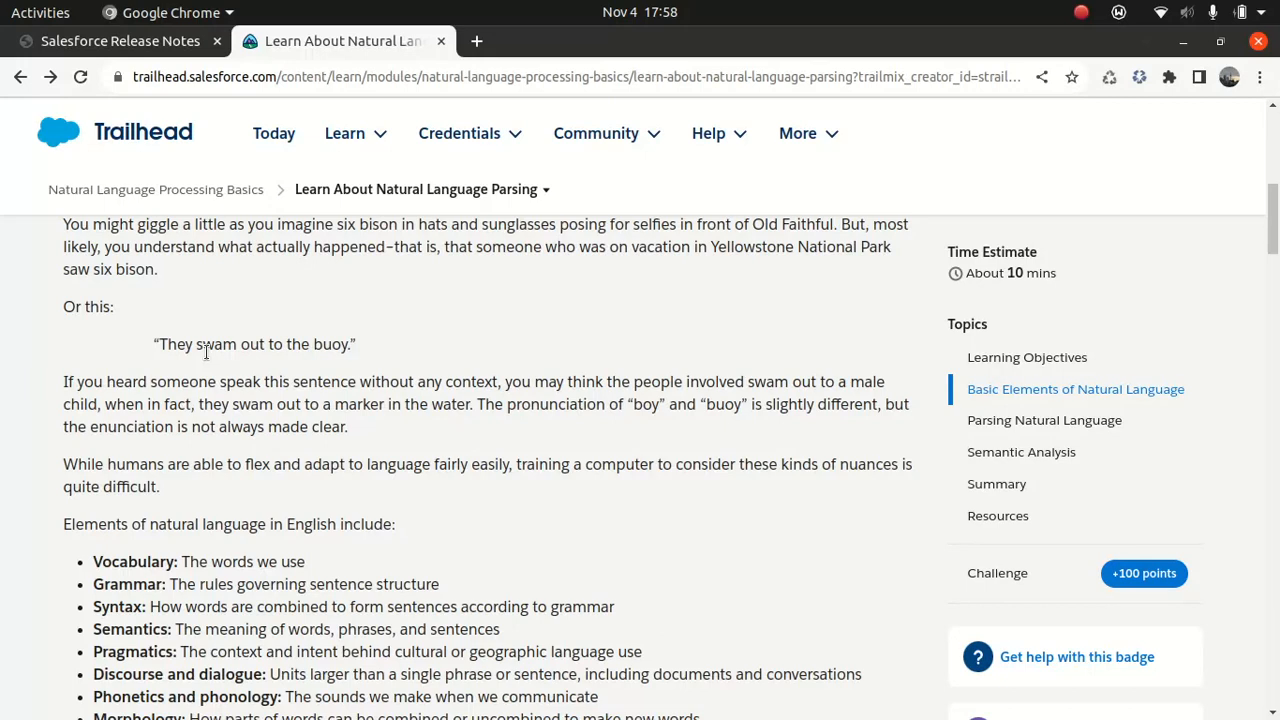
scroll("up", 3)
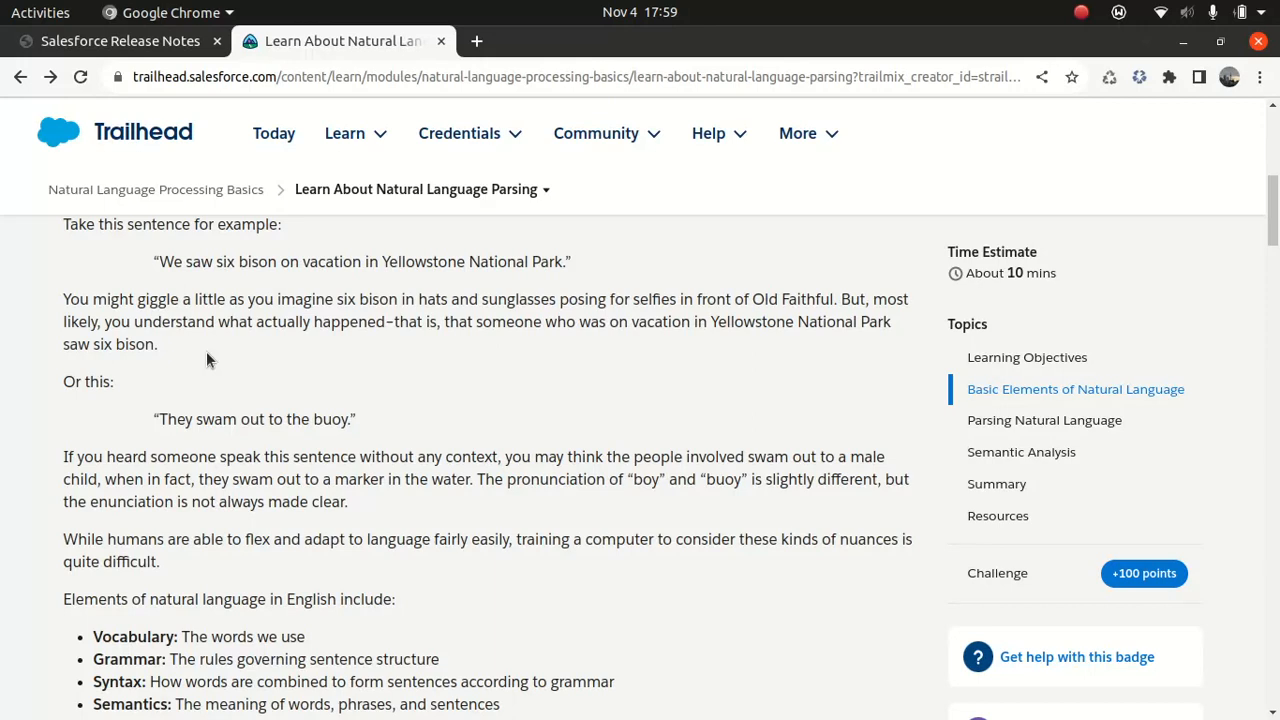
mouse_move(260, 412)
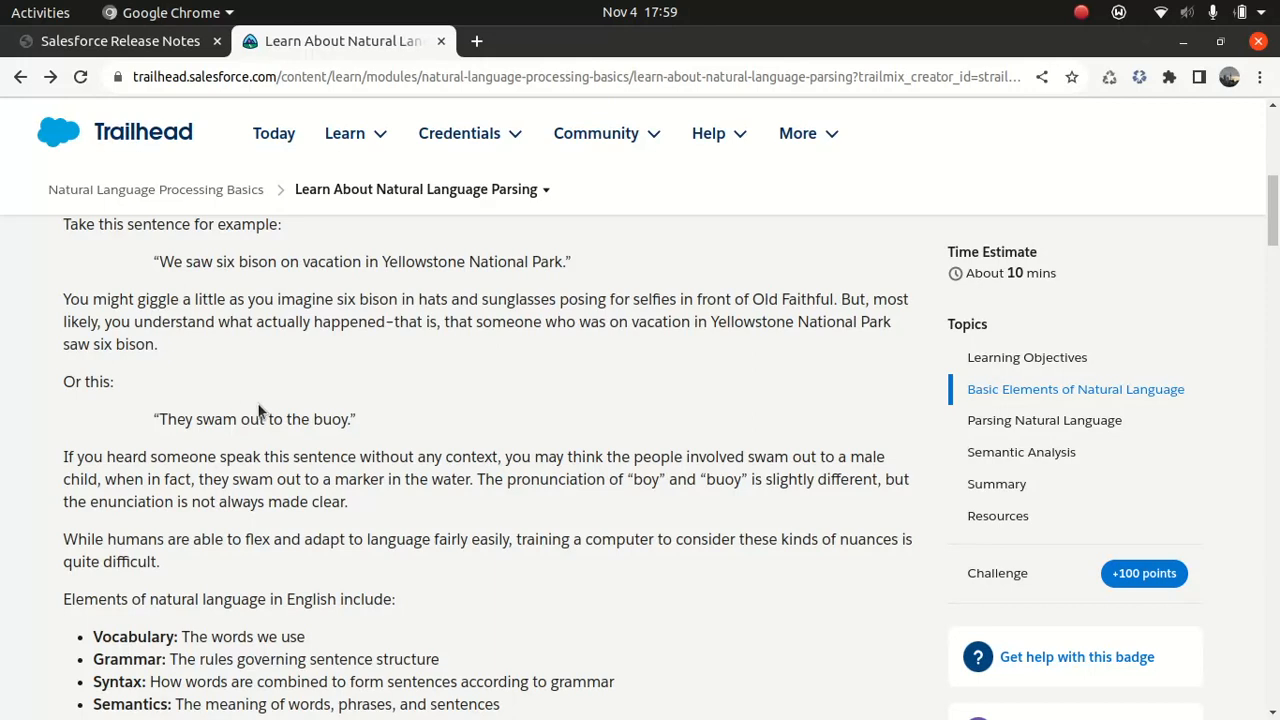
scroll("down", 3)
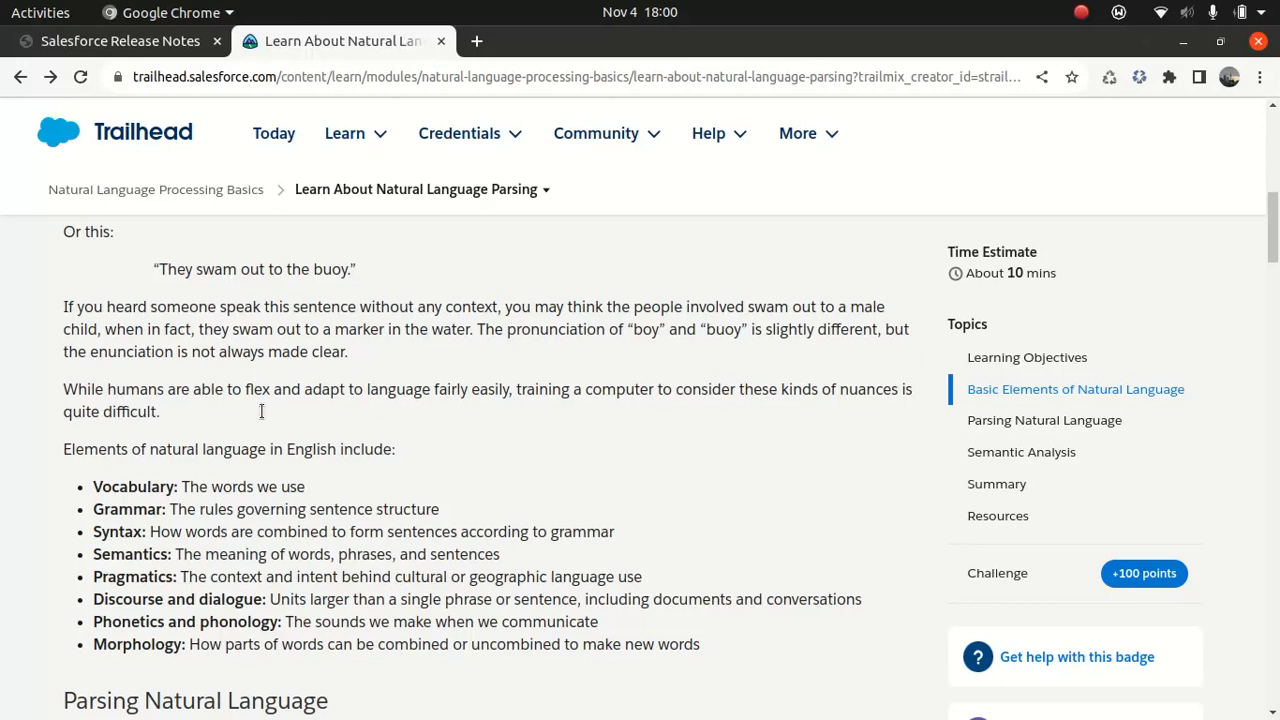
scroll("down", 3)
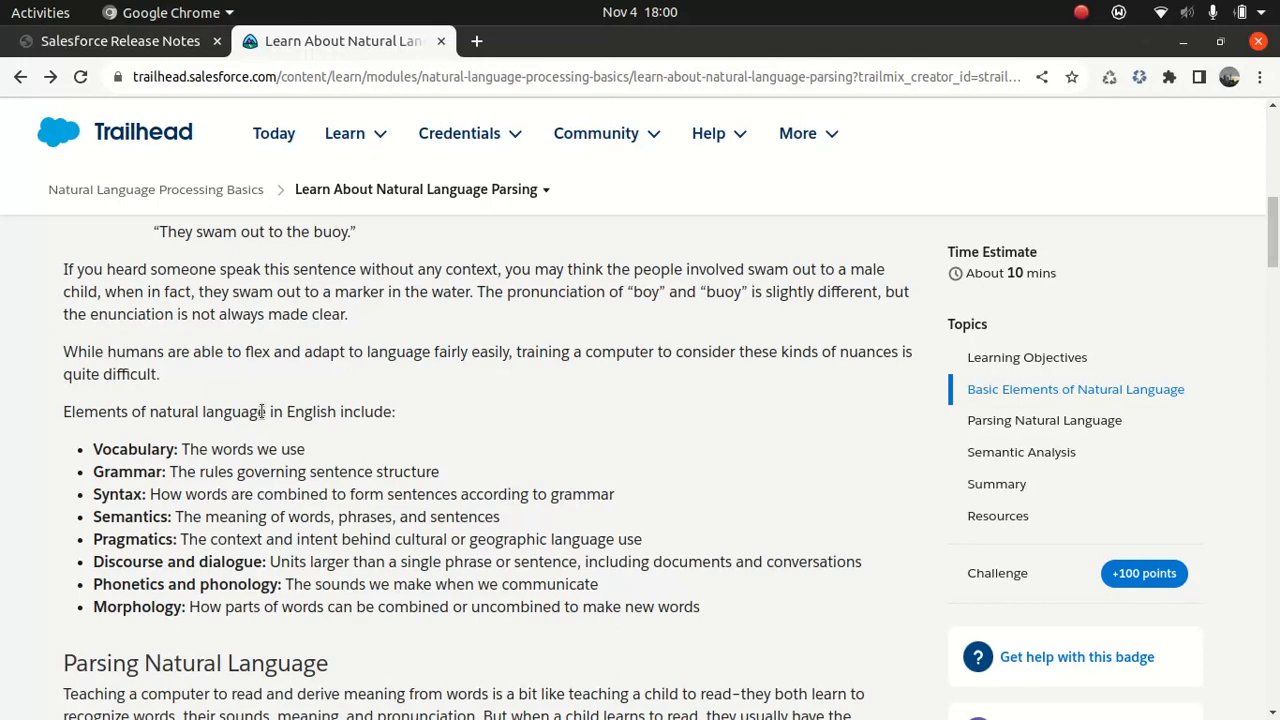
scroll("down", 3)
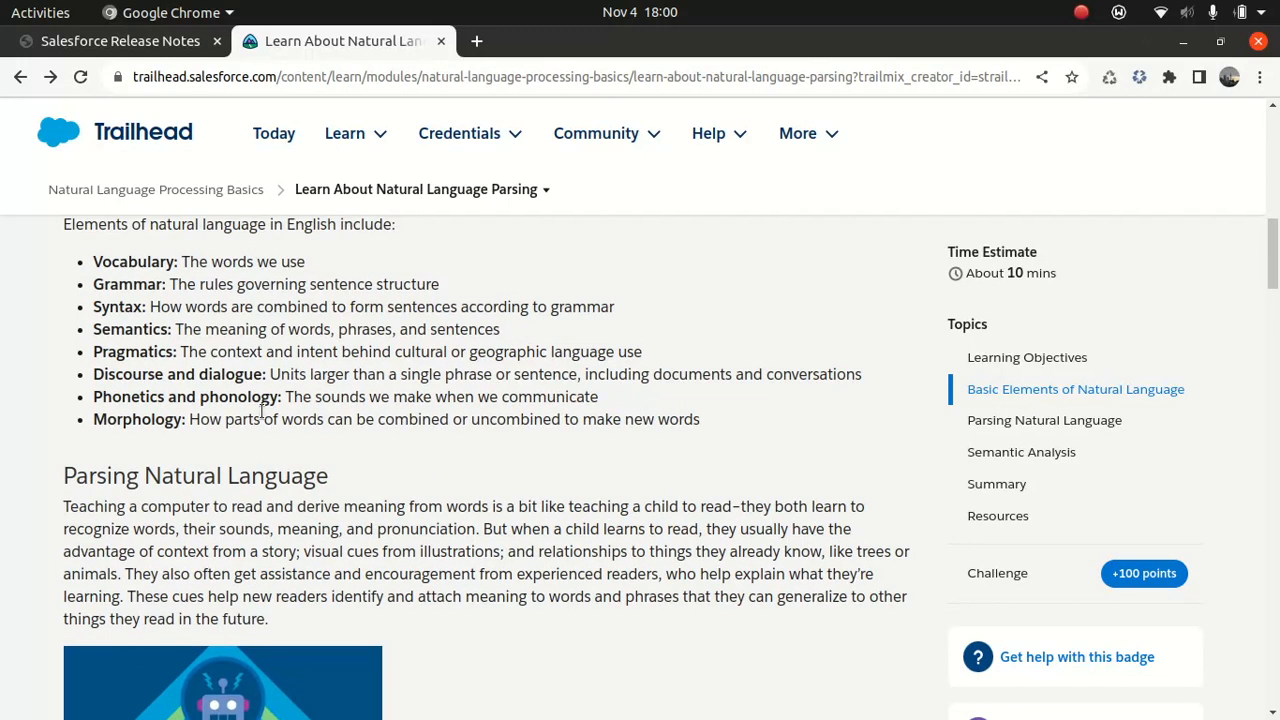
scroll("down", 3)
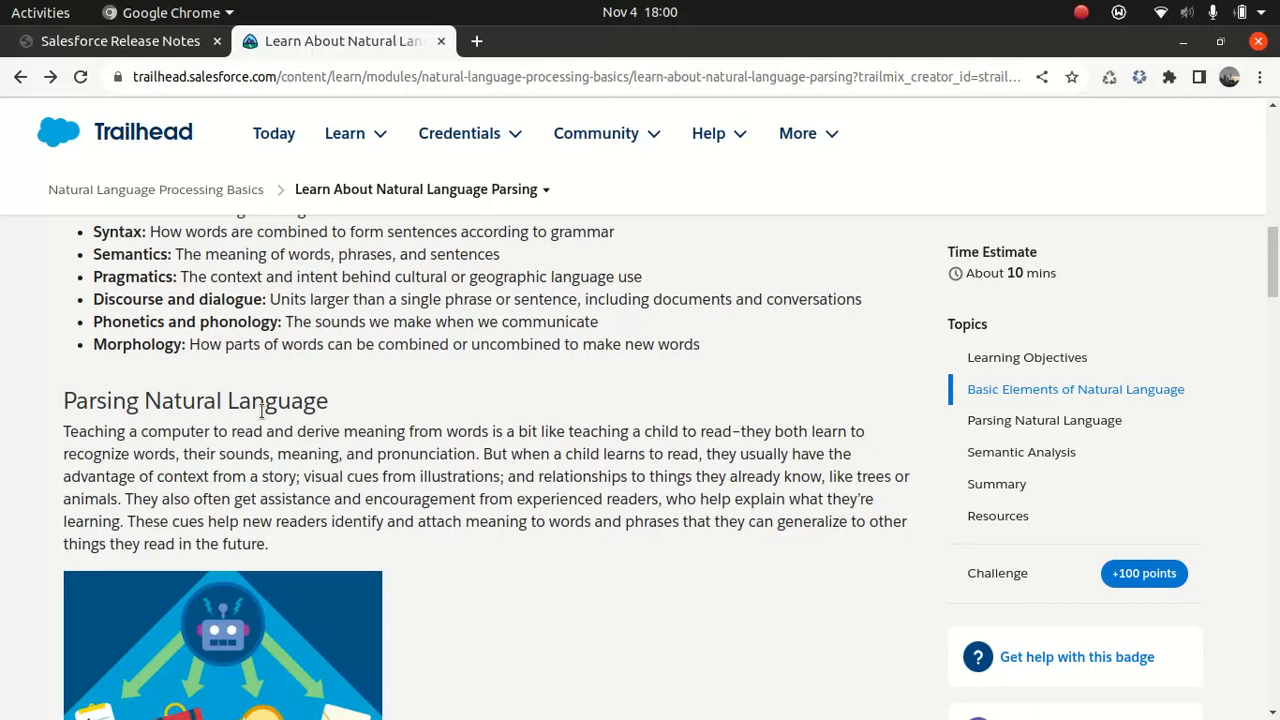
scroll("down", 3)
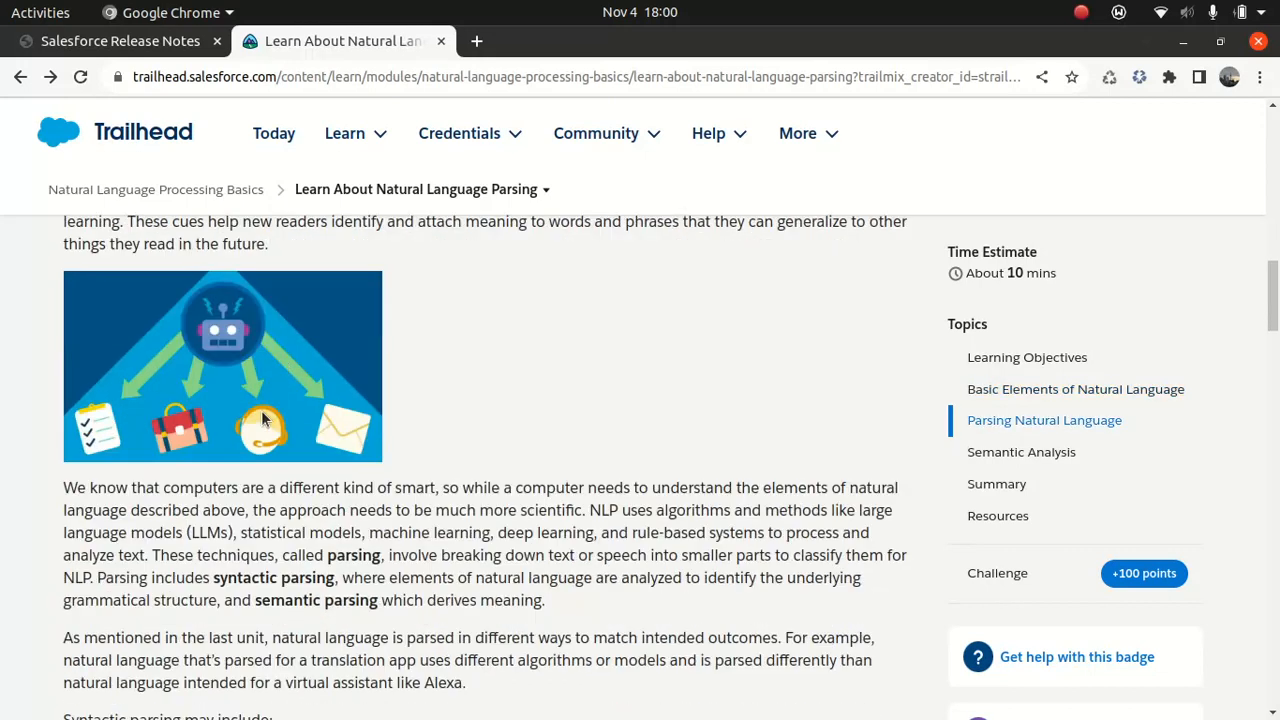
scroll("down", 3)
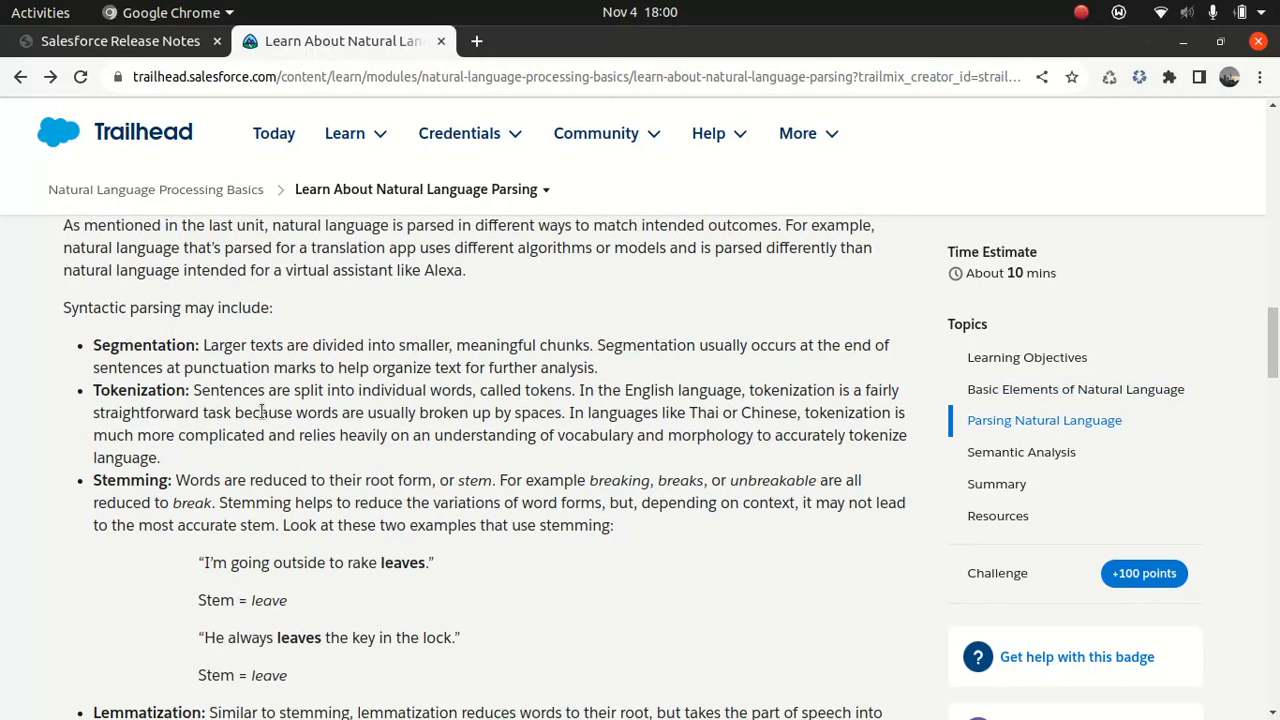
scroll("down", 3)
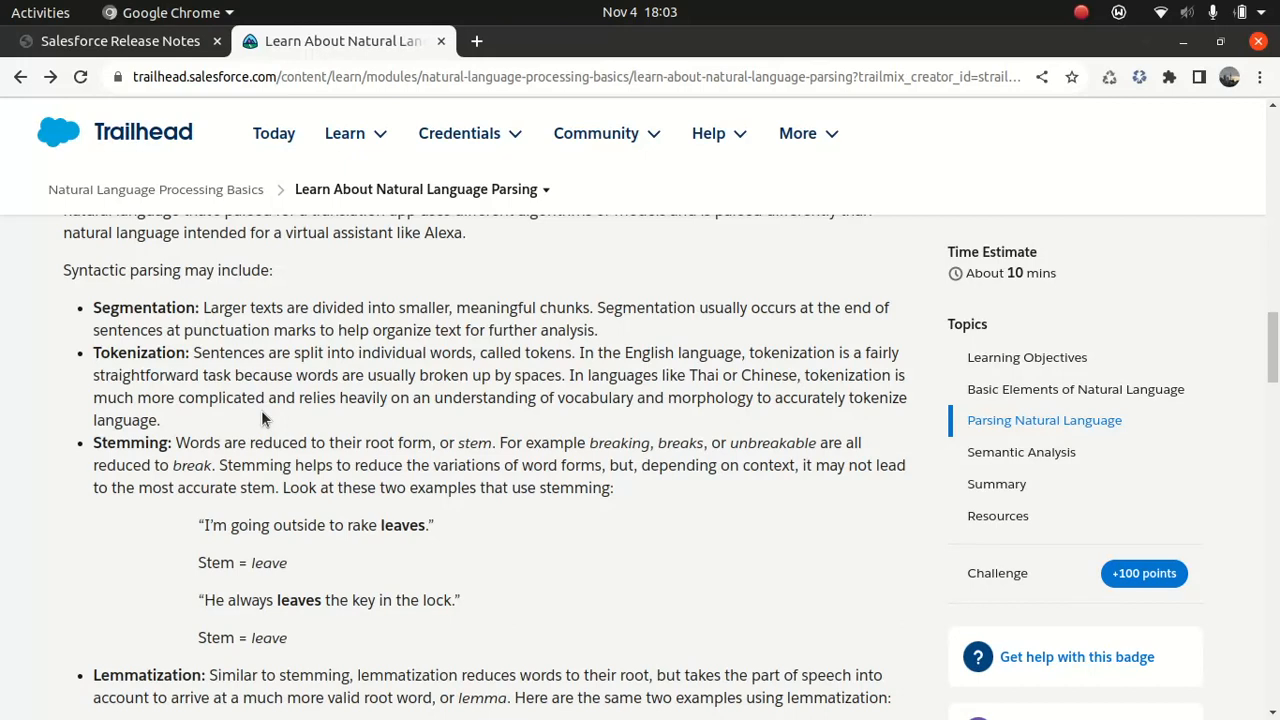
mouse_move(278, 418)
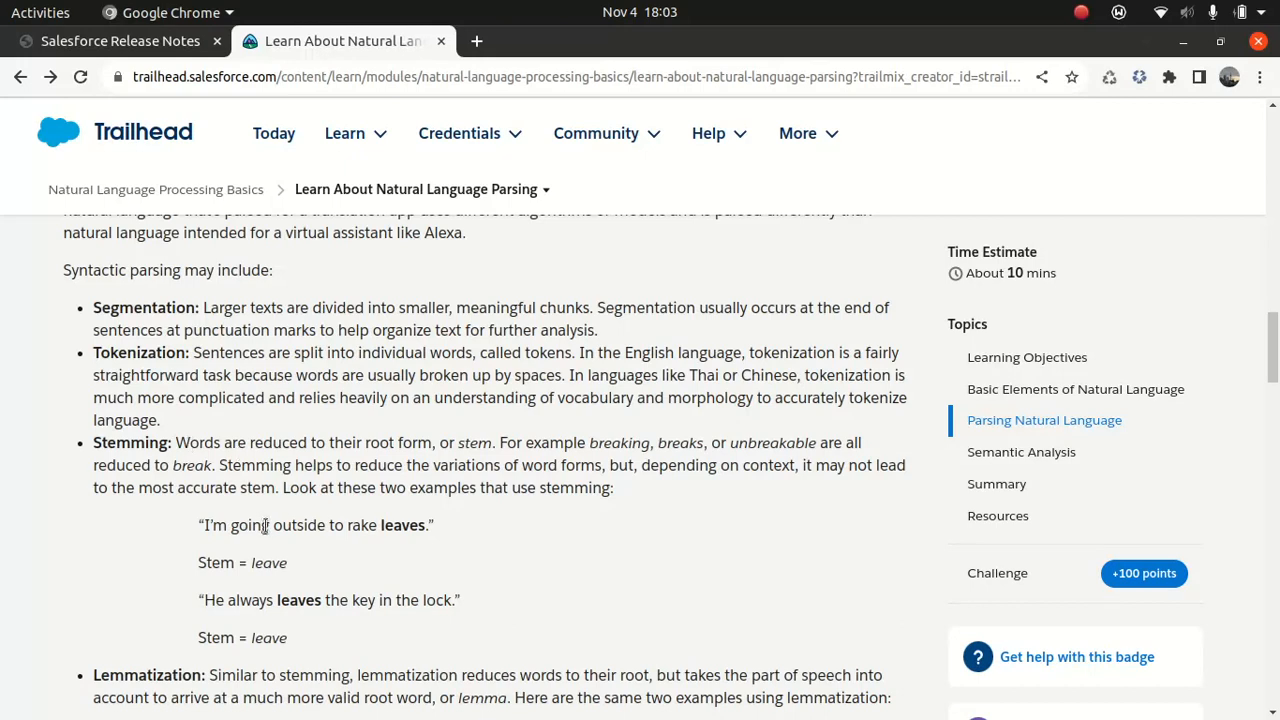
scroll("down", 3)
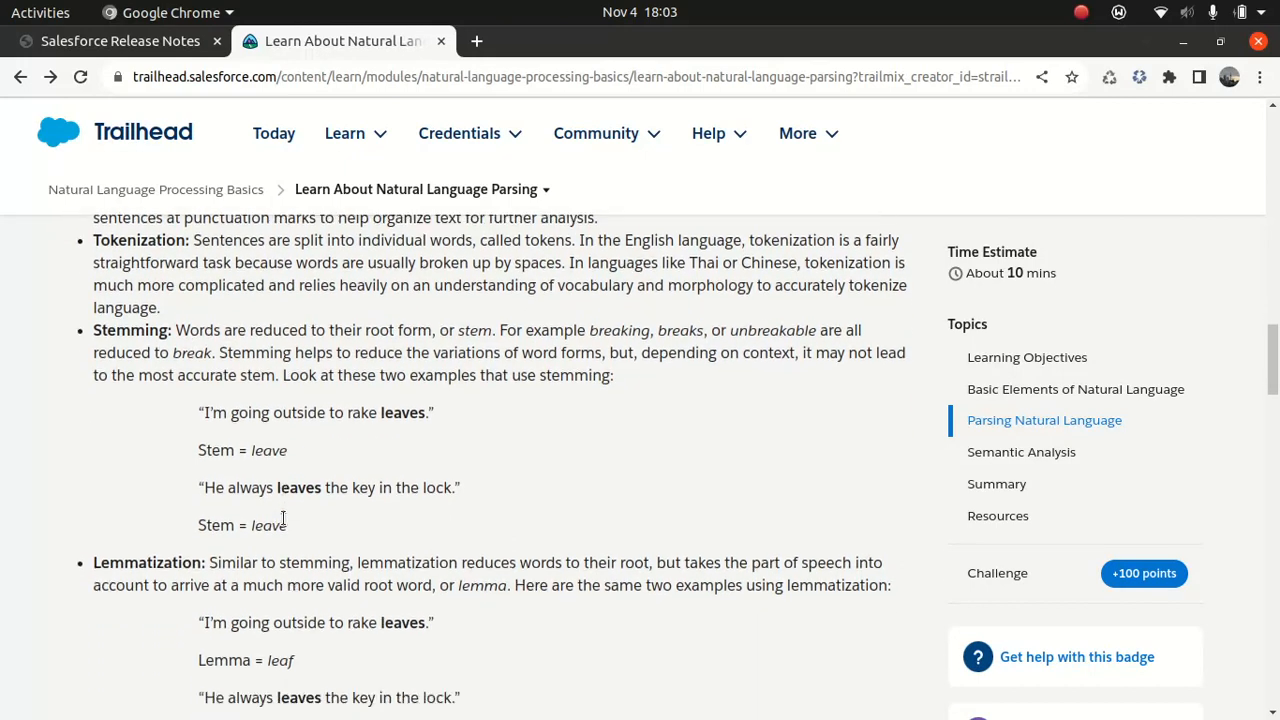
mouse_move(419, 434)
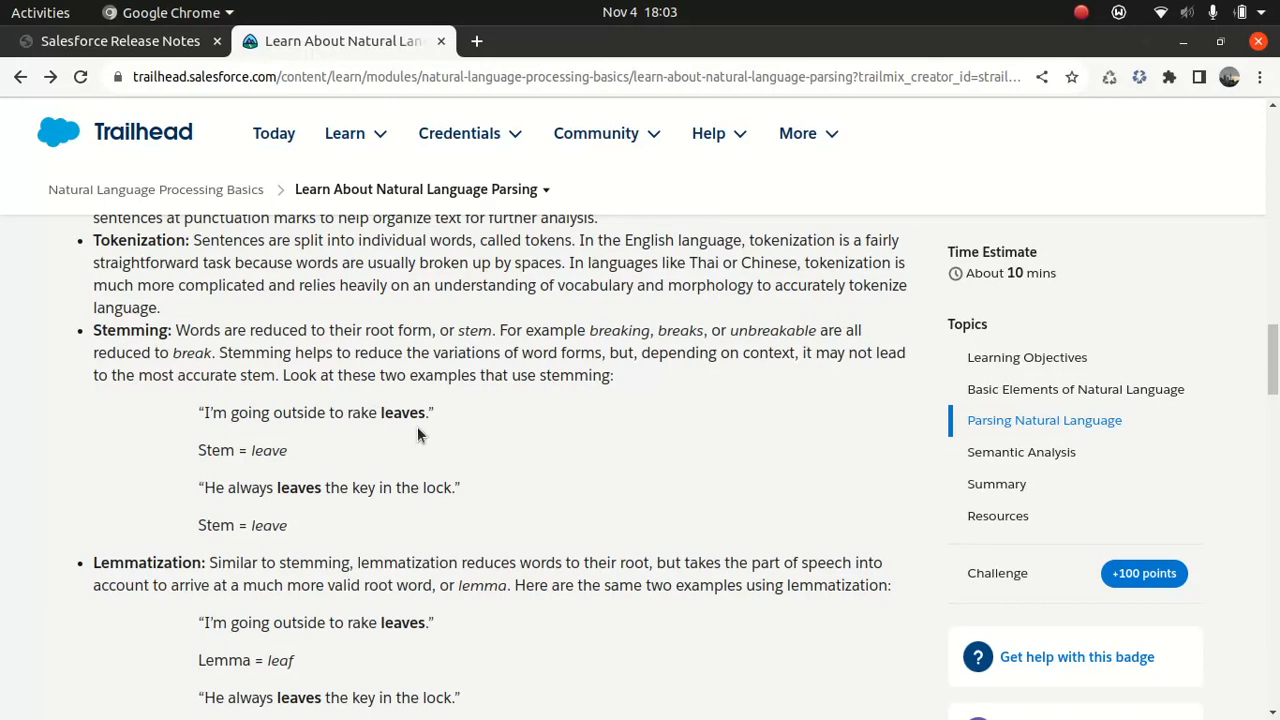
mouse_move(260, 483)
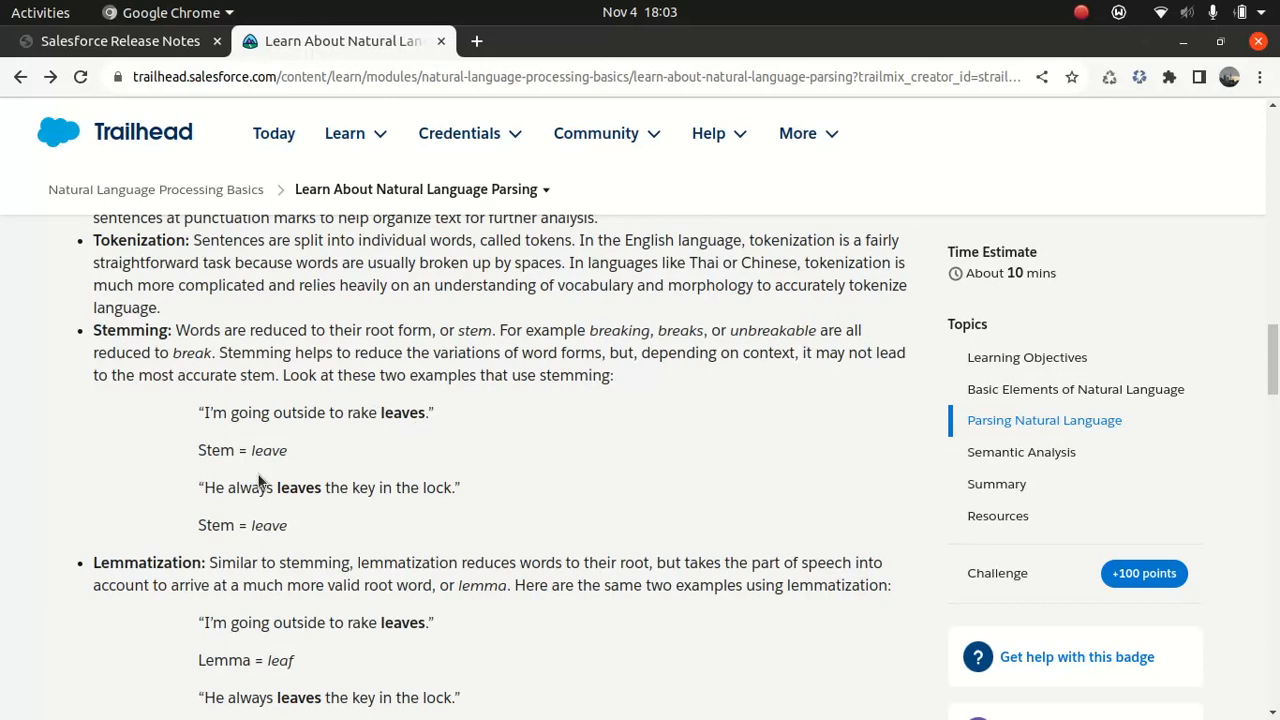
mouse_move(345, 527)
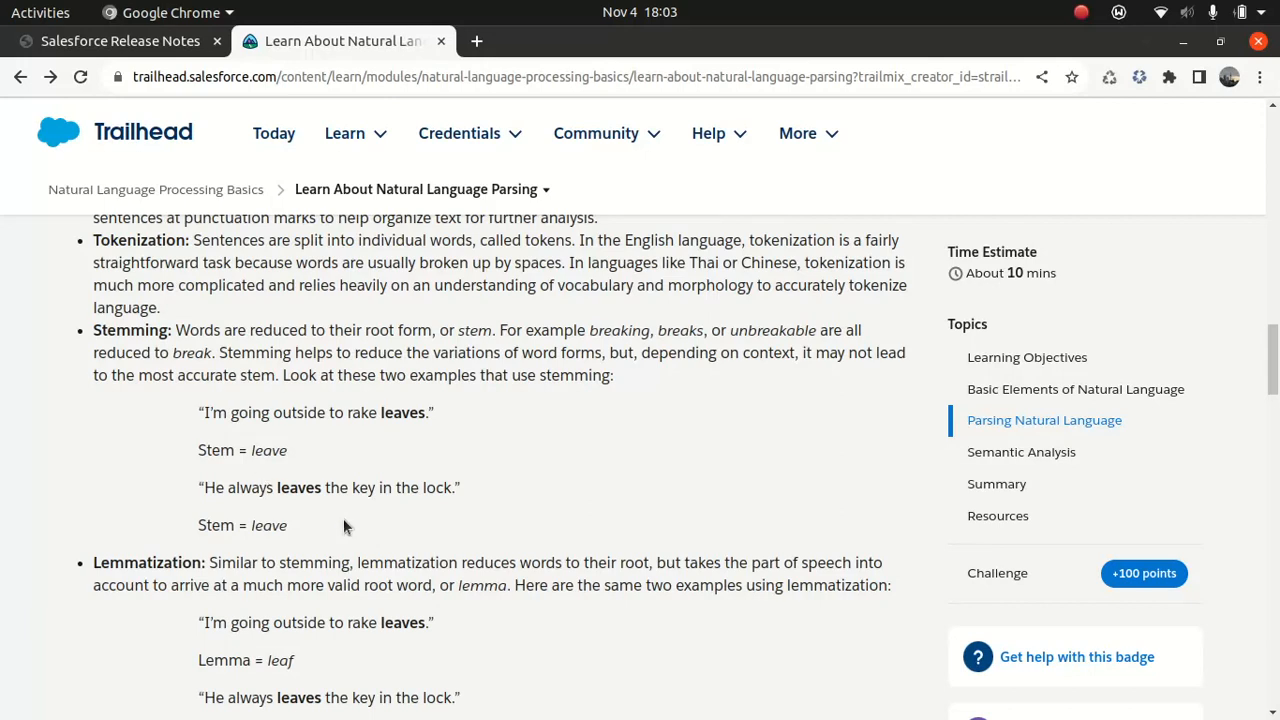
mouse_move(350, 524)
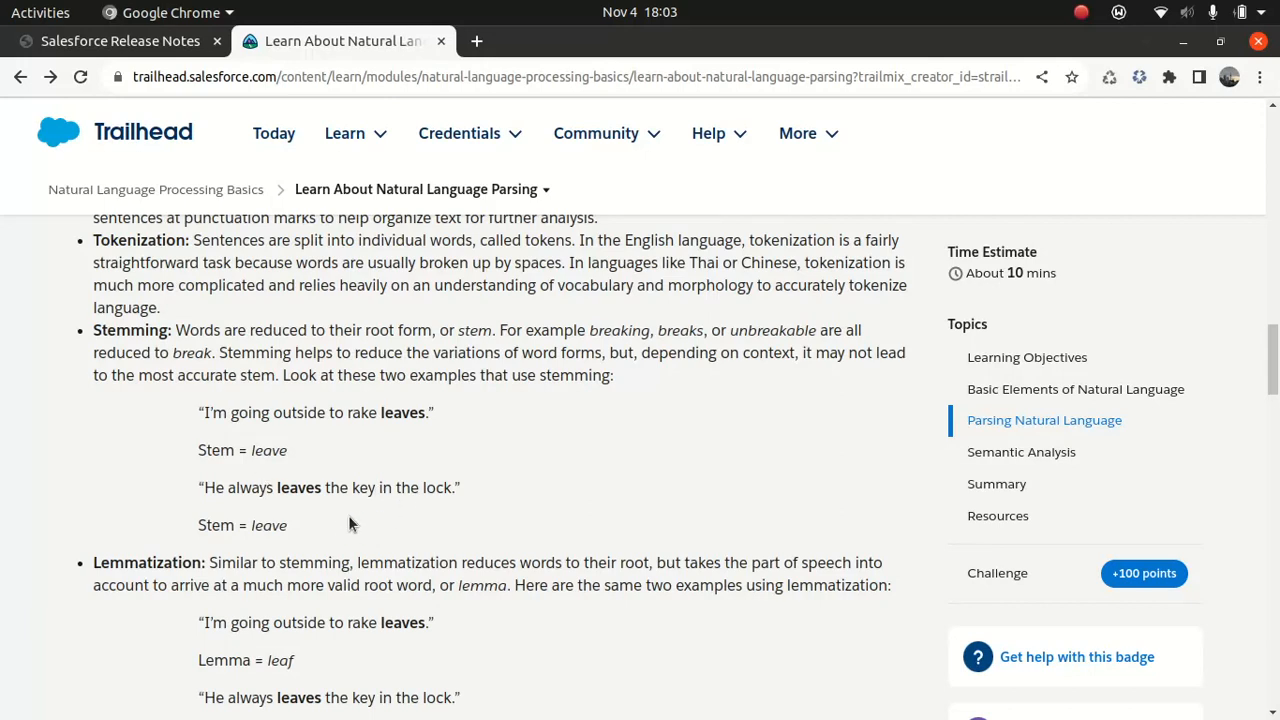
mouse_move(335, 537)
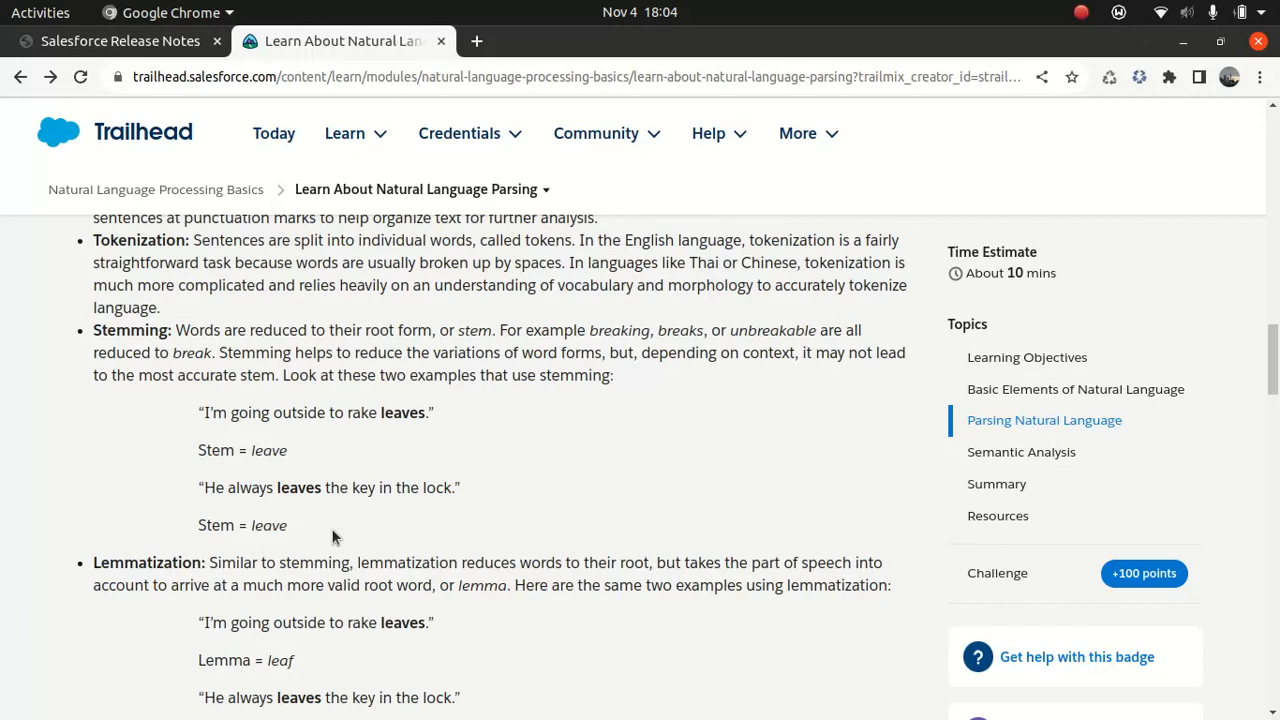
scroll("down", 3)
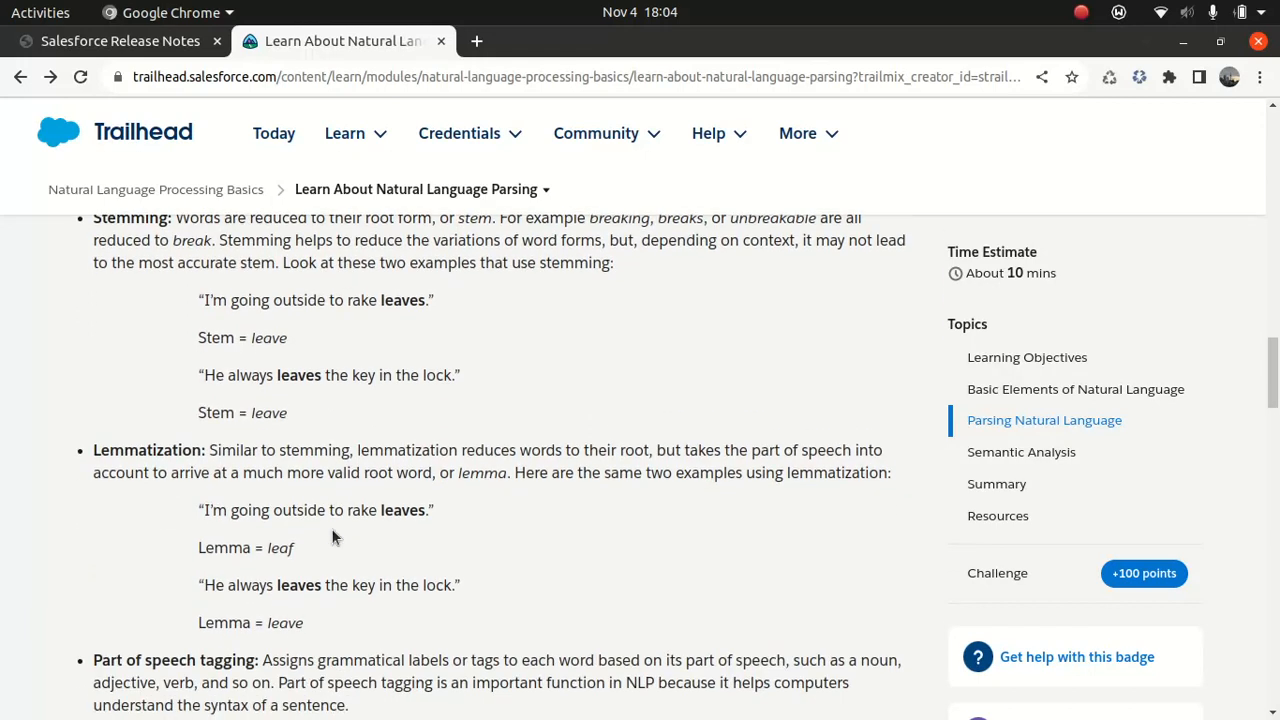
scroll("down", 3)
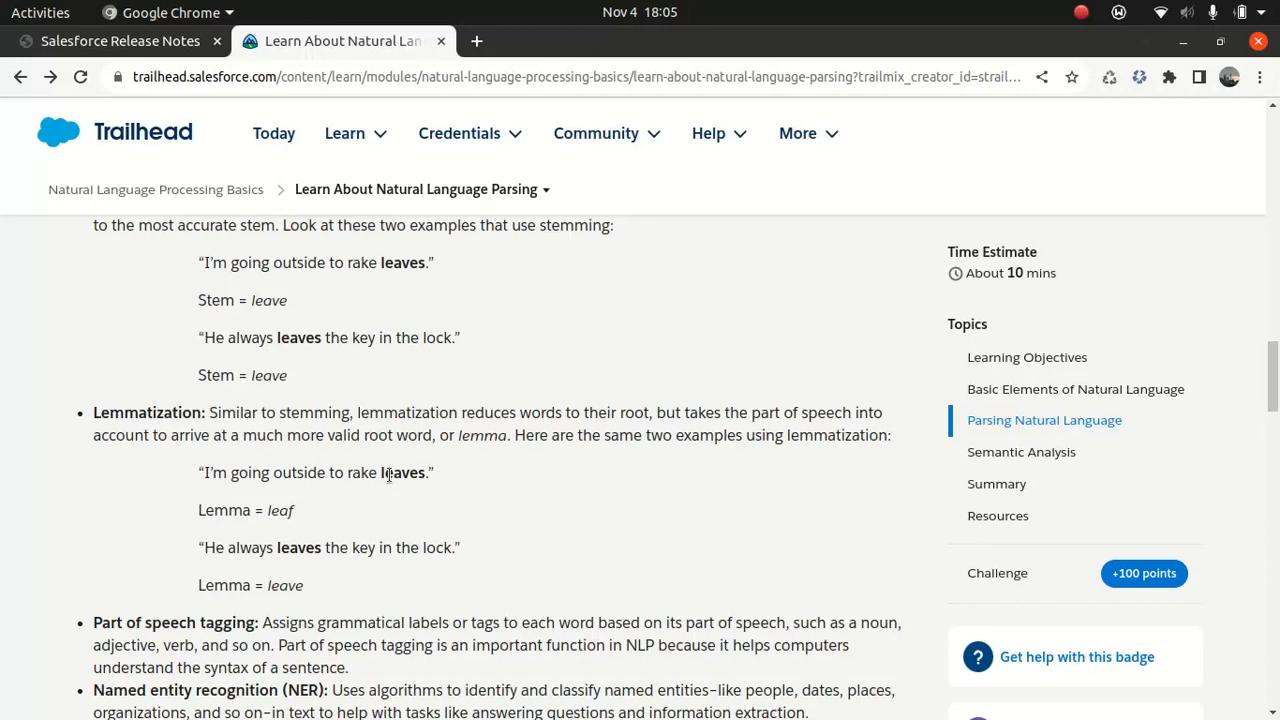
scroll("down", 3)
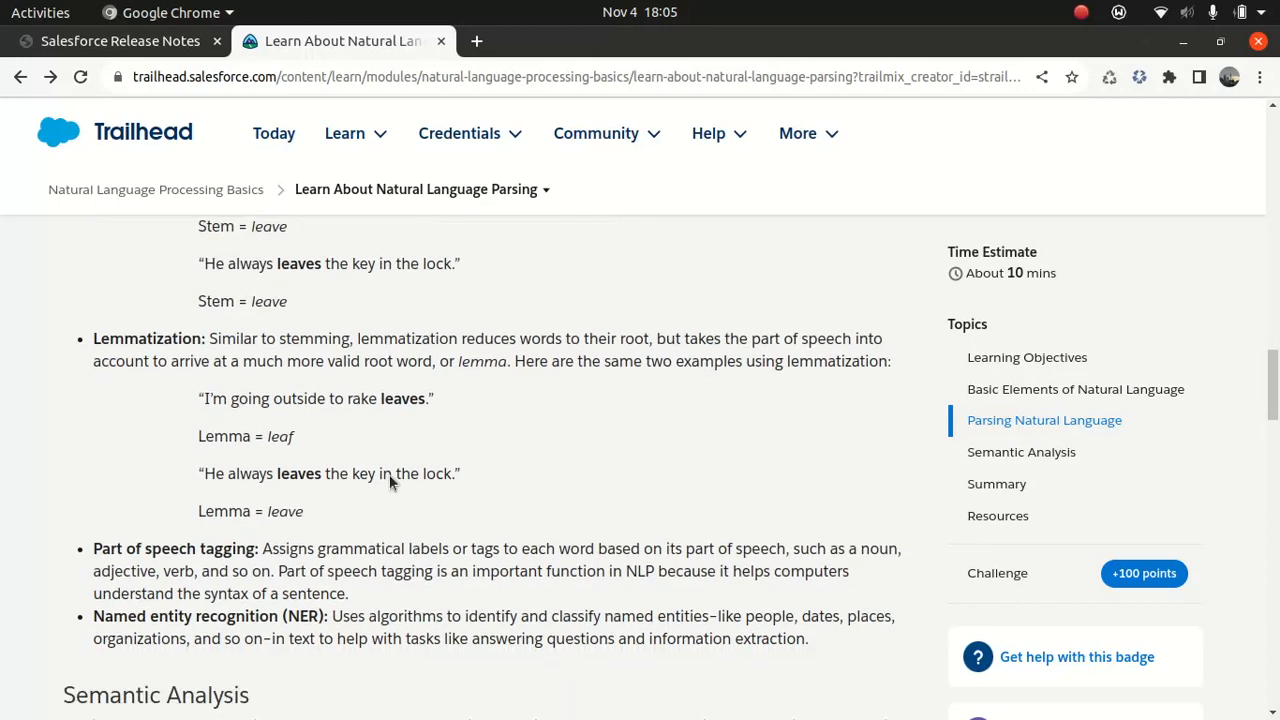
scroll("down", 3)
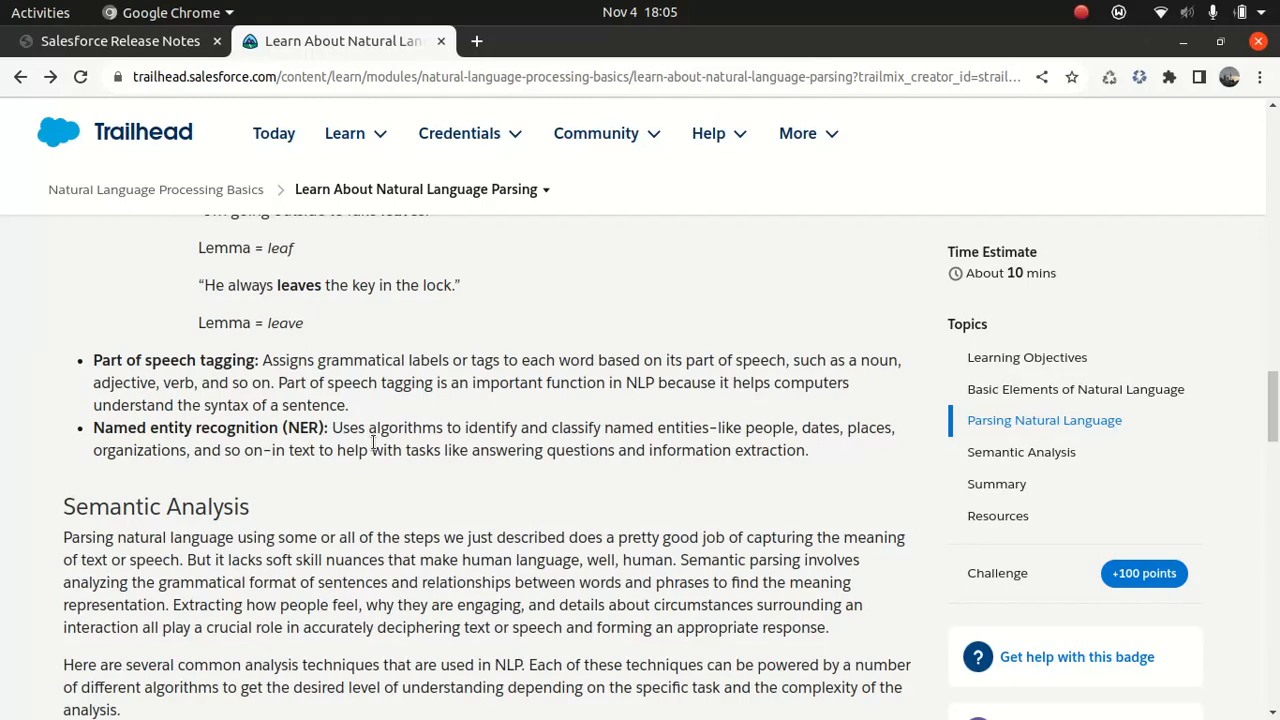
scroll("down", 3)
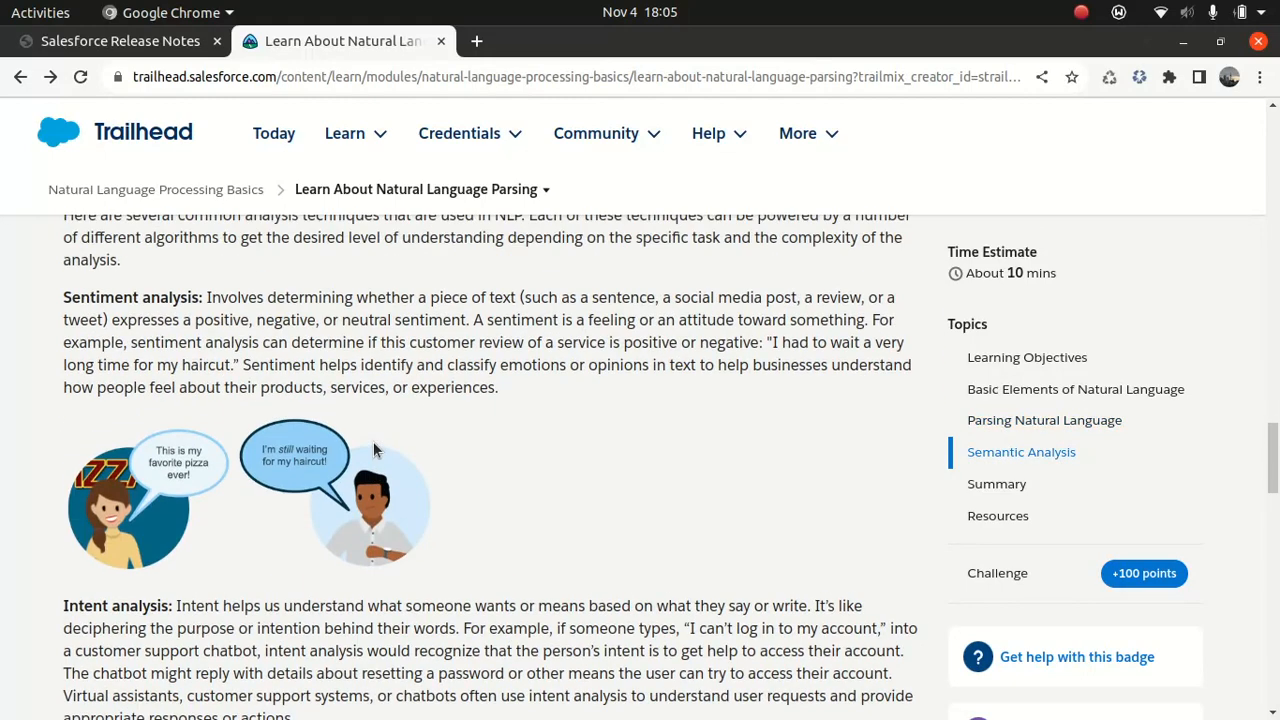
scroll("up", 3)
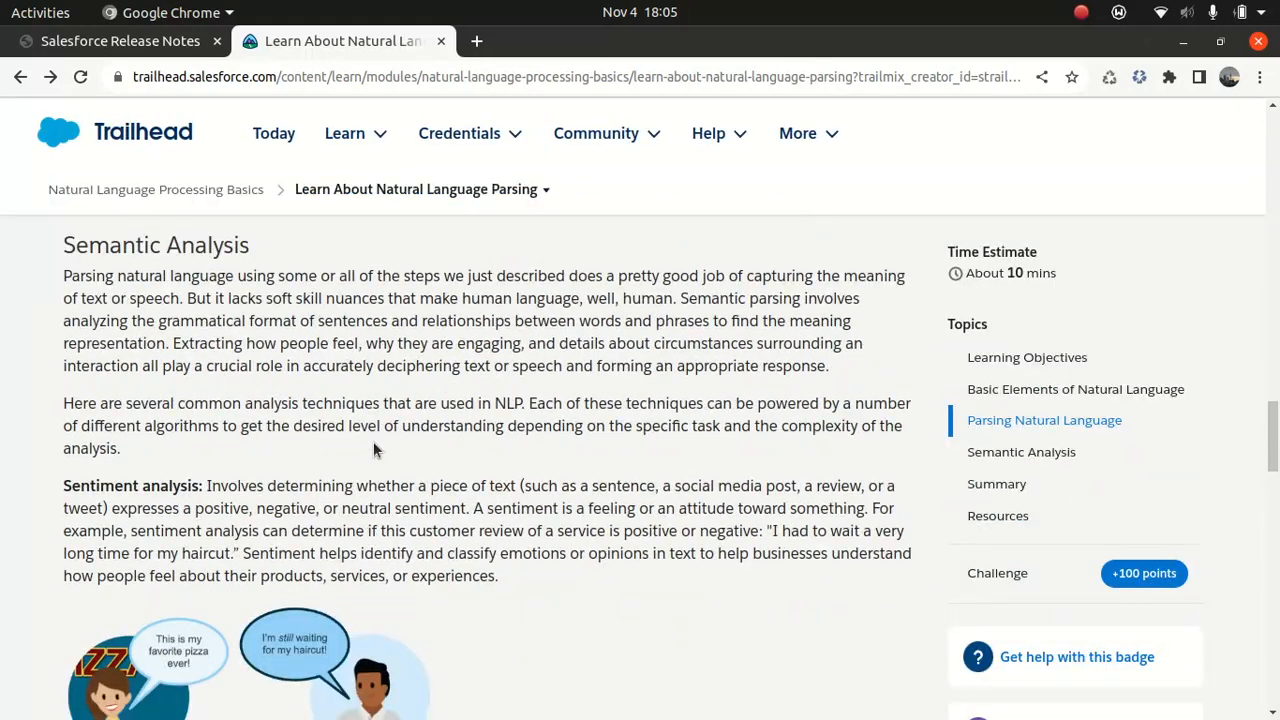
scroll("down", 3)
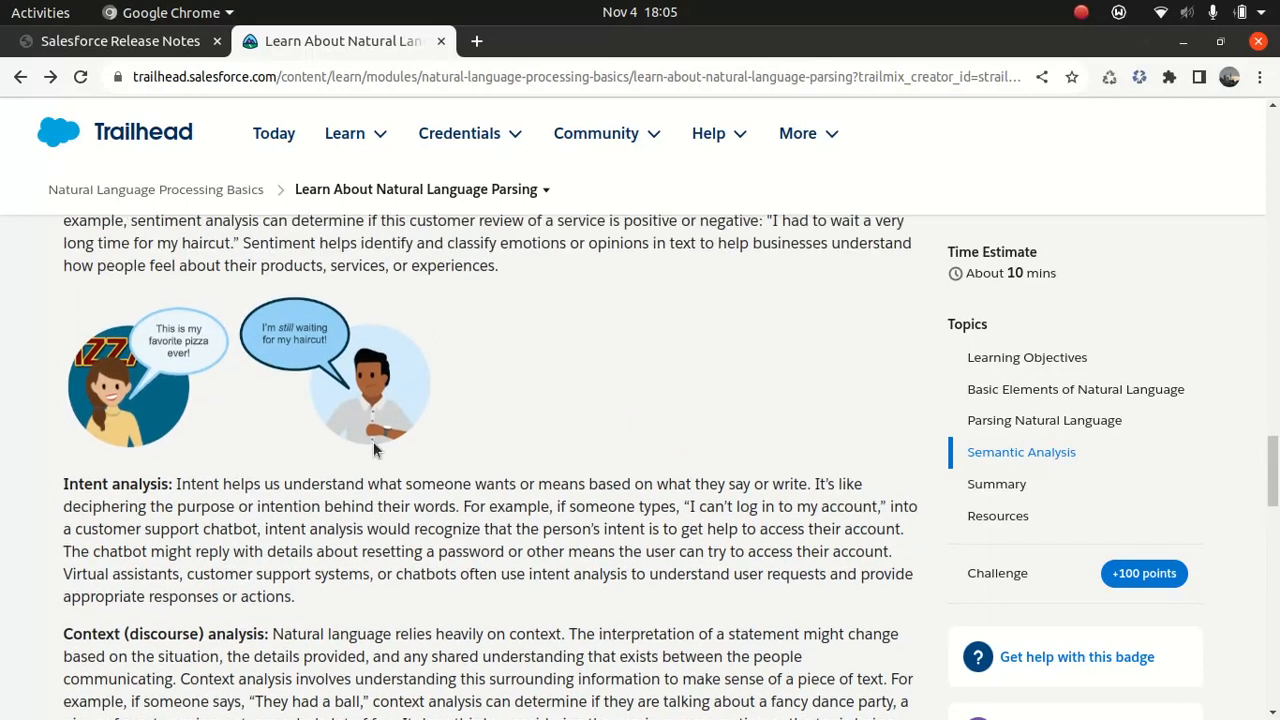
scroll("down", 3)
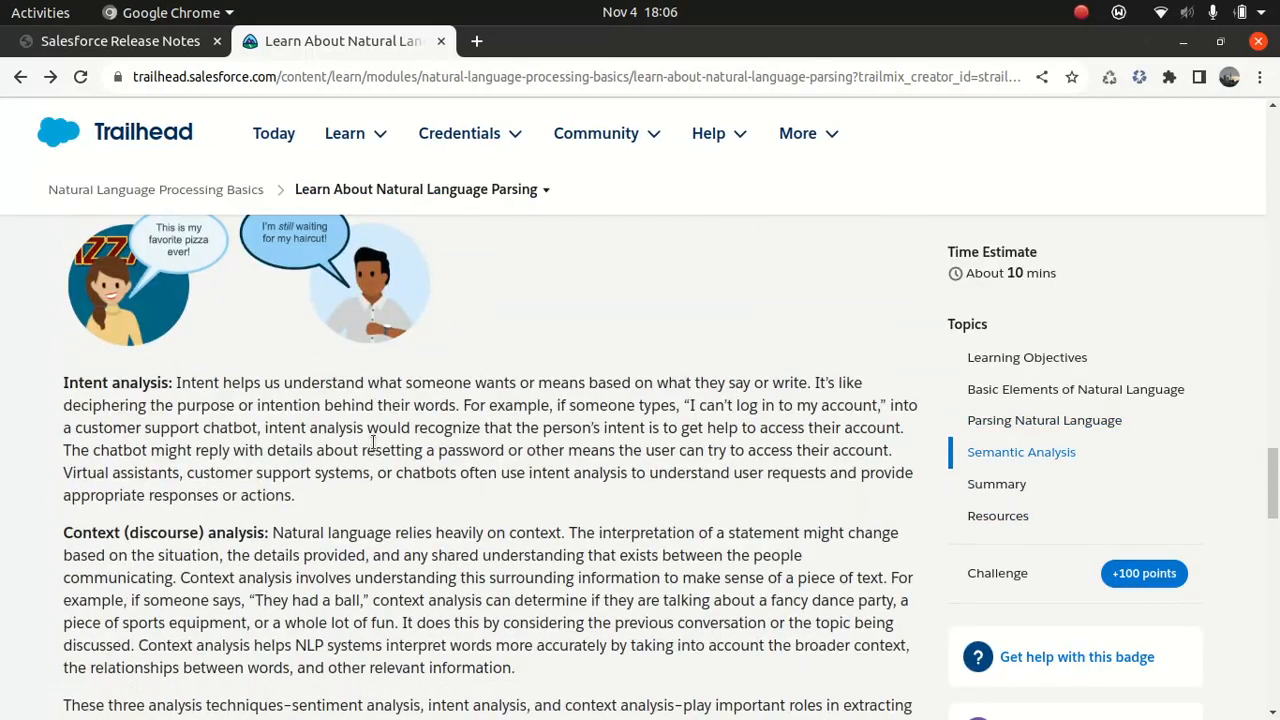
scroll("up", 3)
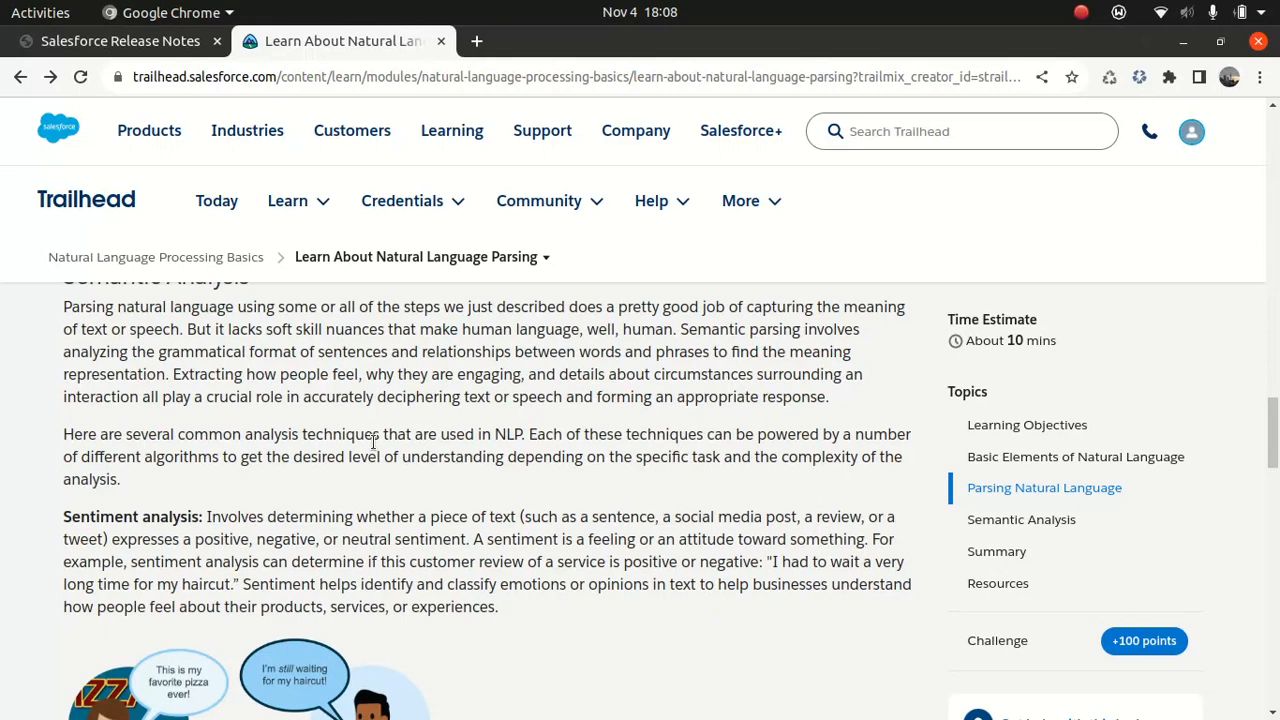
scroll("down", 3)
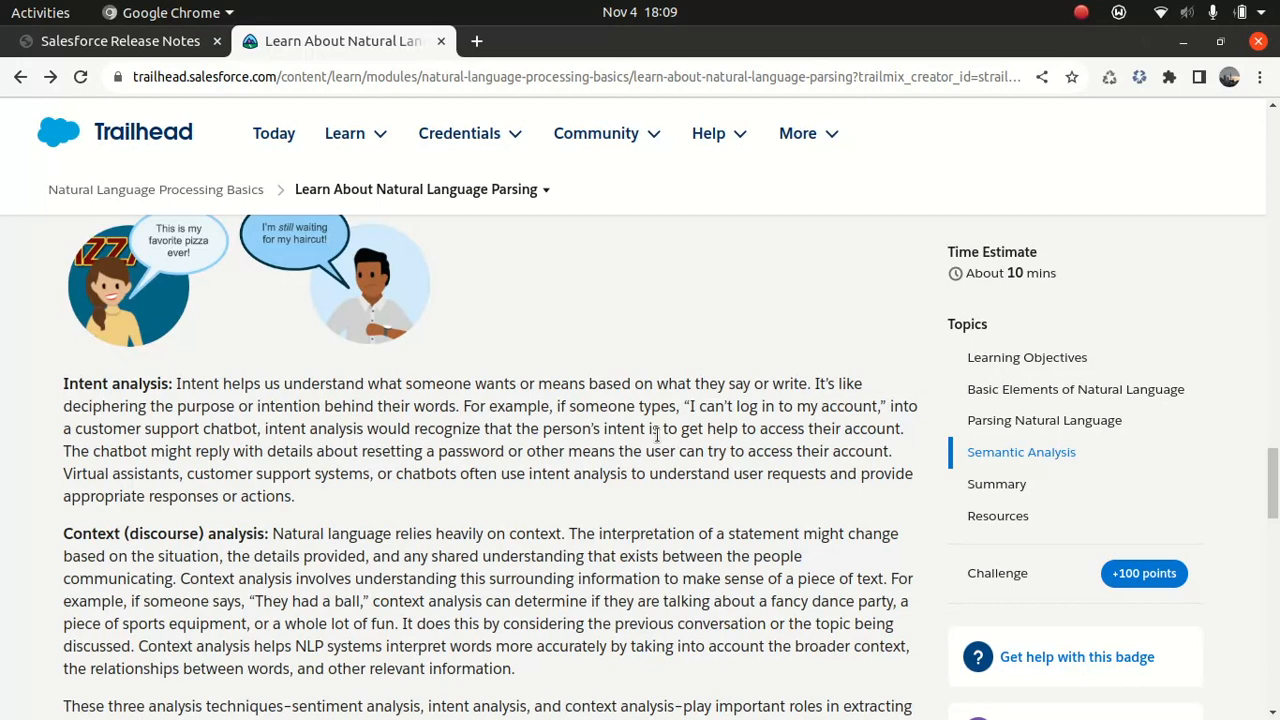
mouse_move(562, 442)
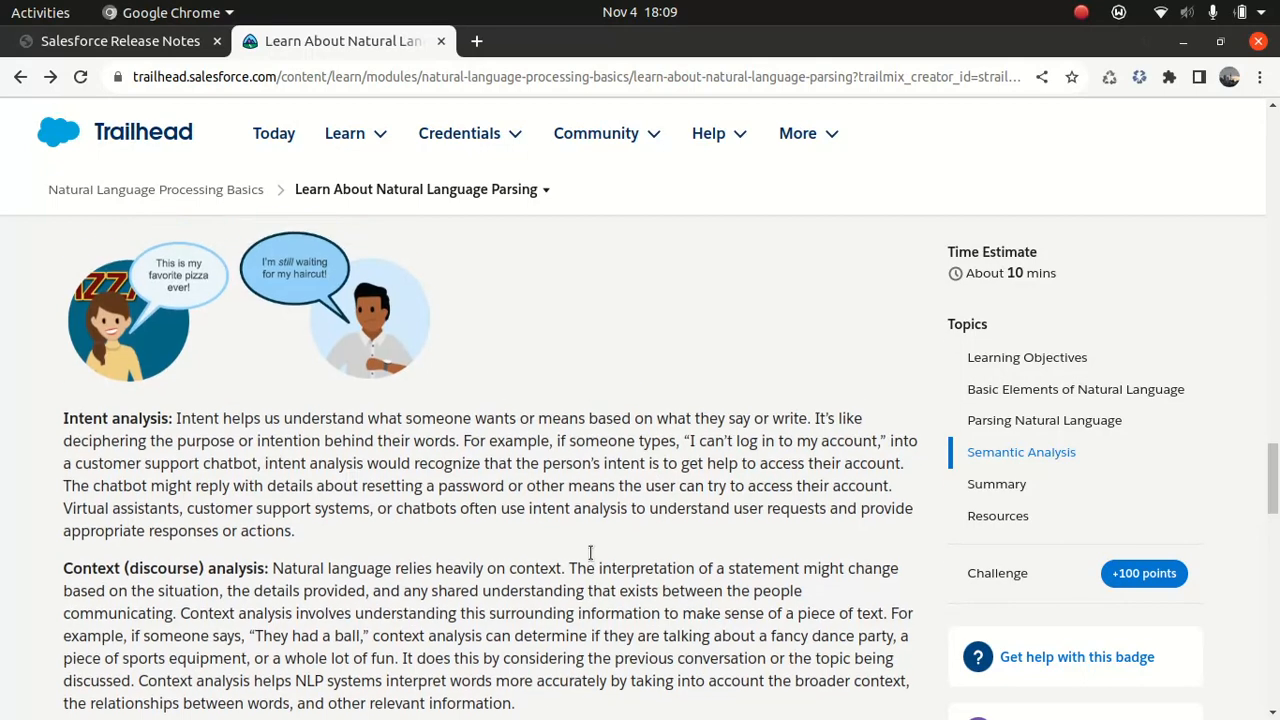
scroll("up", 3)
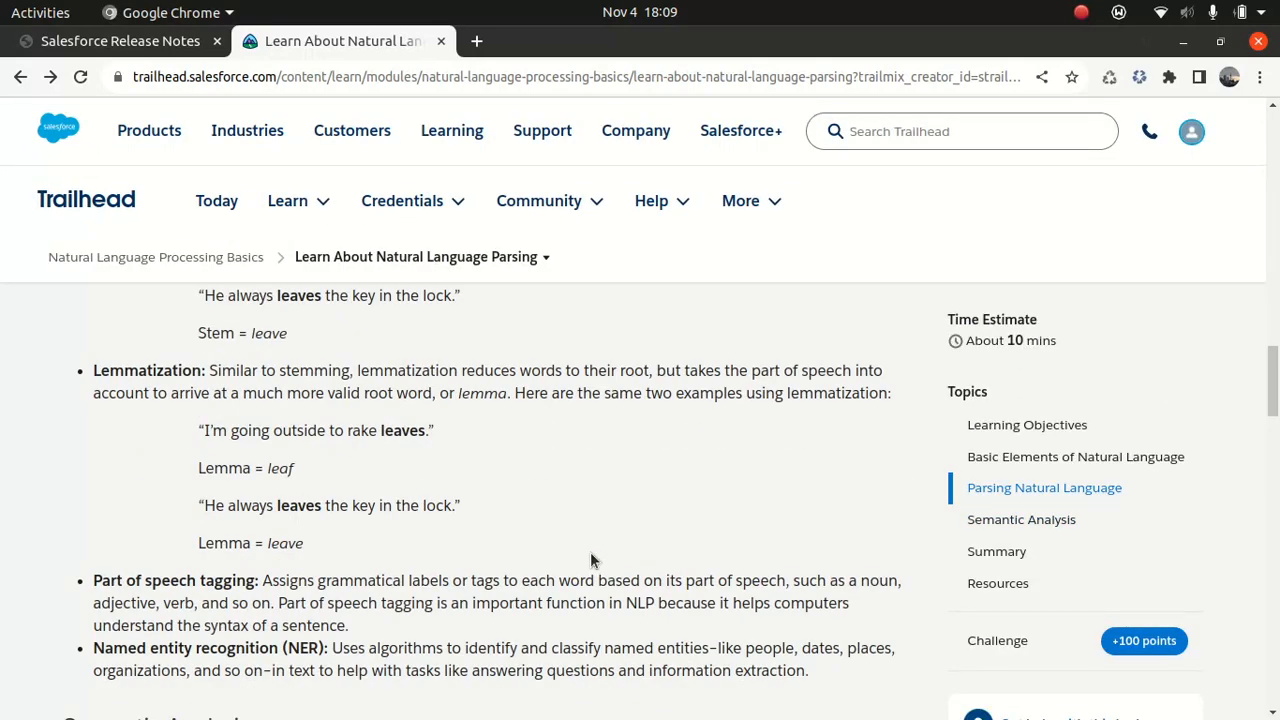
scroll("up", 3)
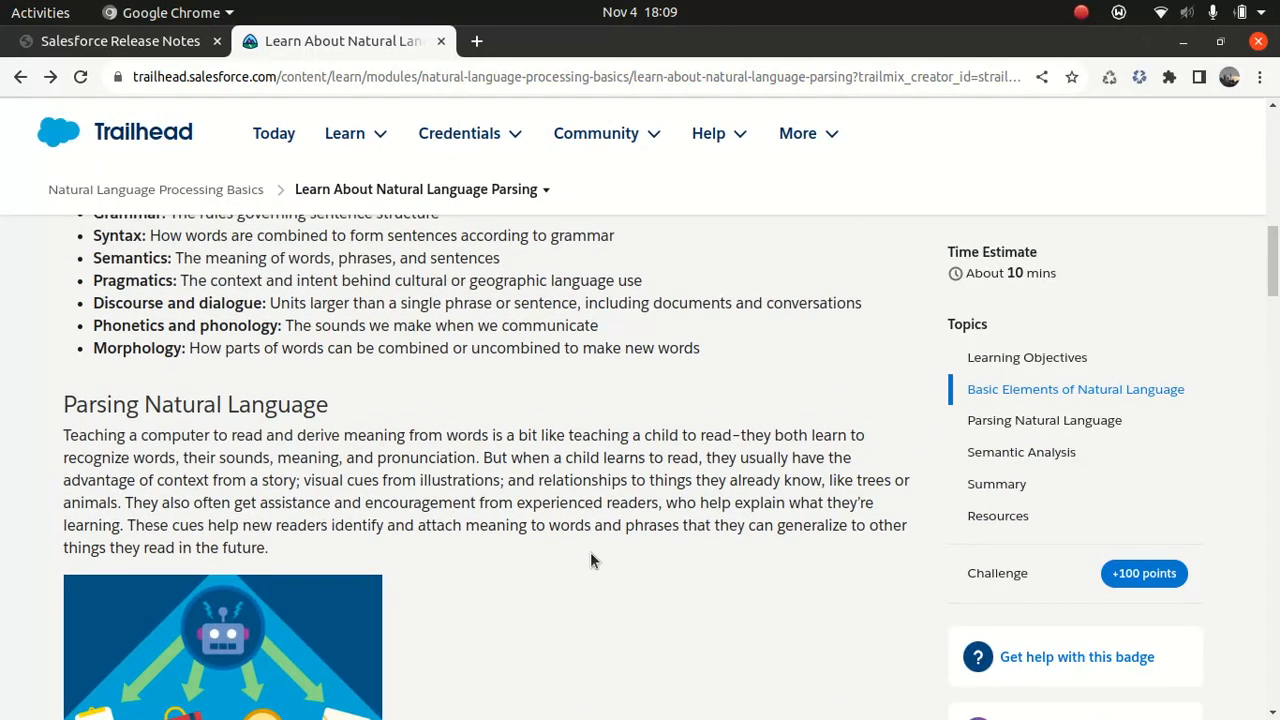
scroll("up", 3)
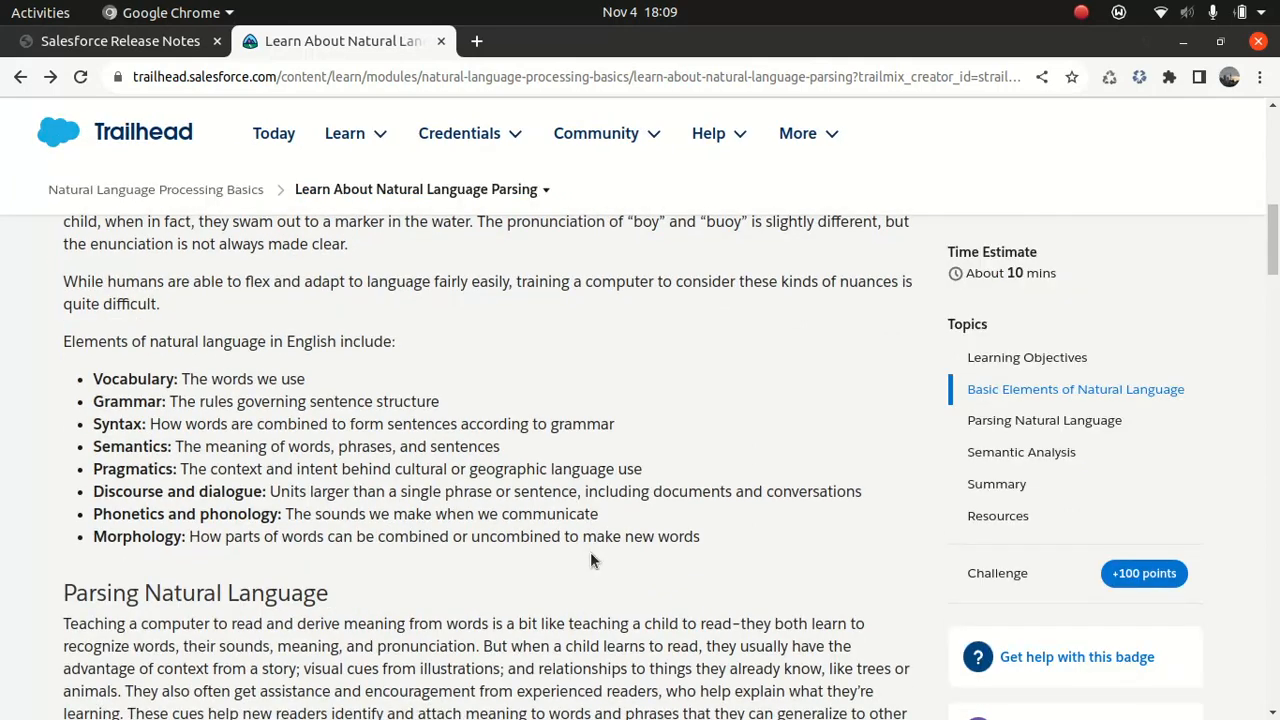
scroll("down", 3)
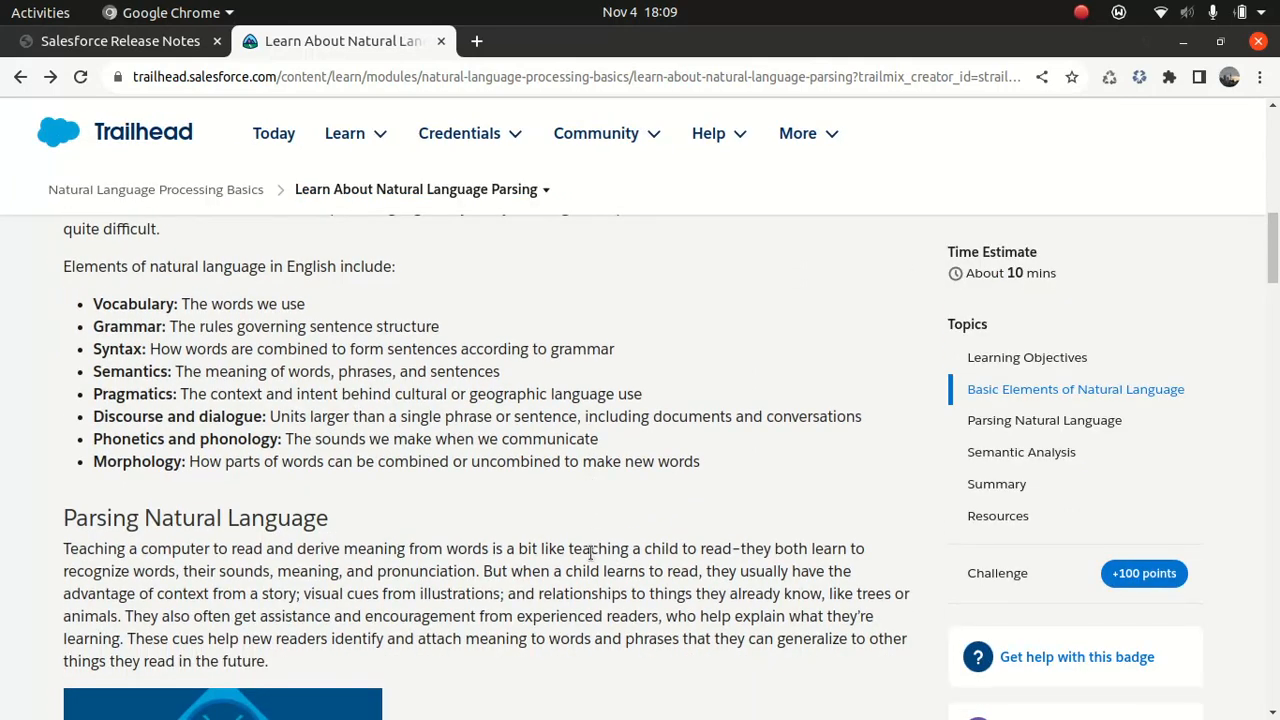